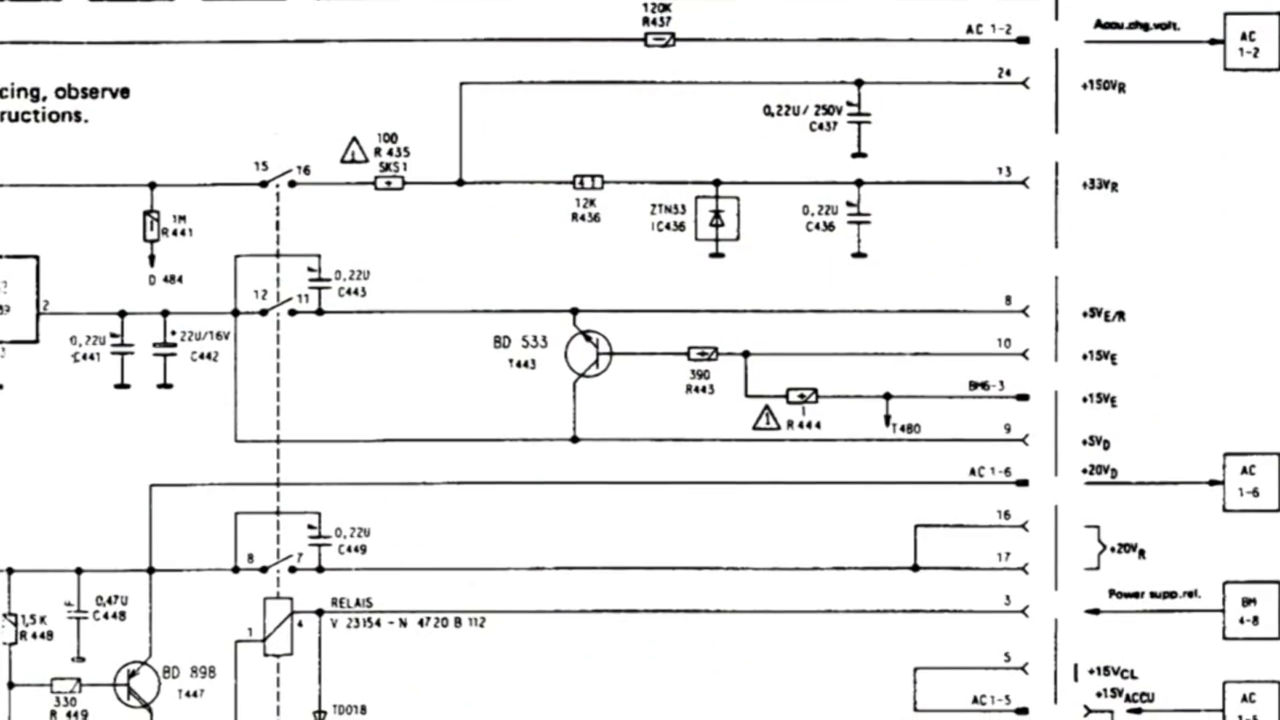
scroll(down, 3)
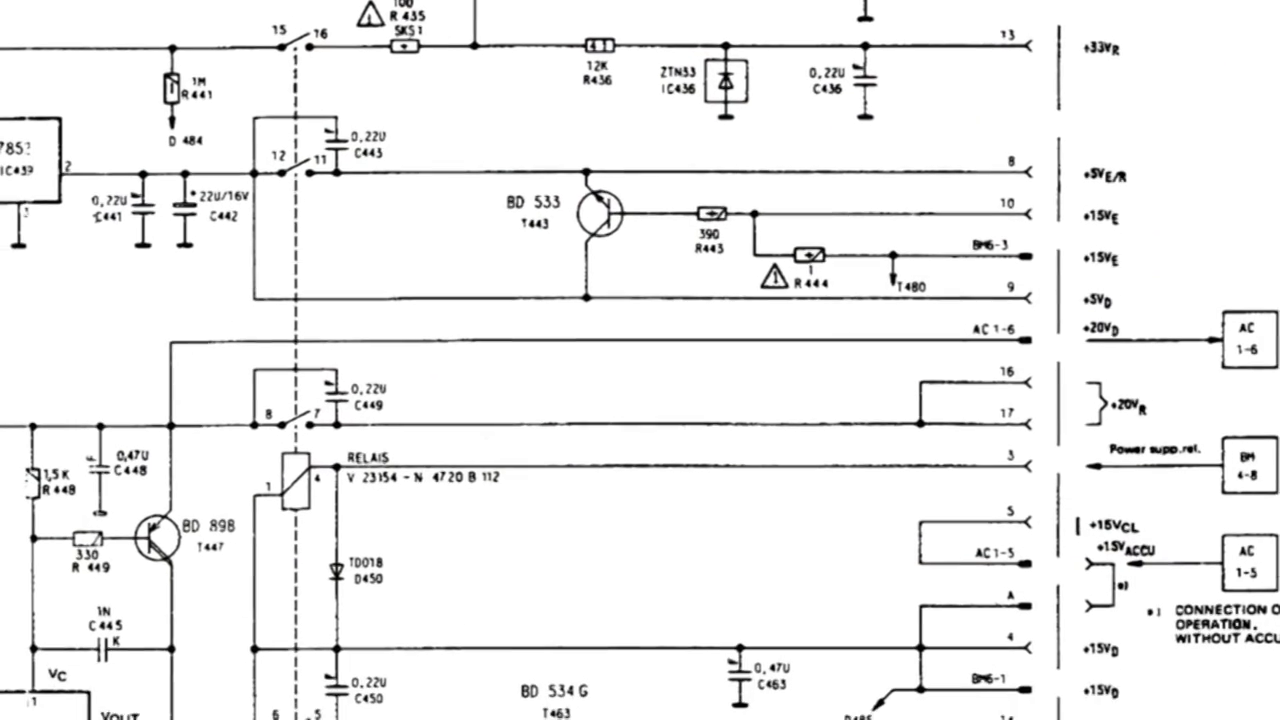
scroll(down, 3)
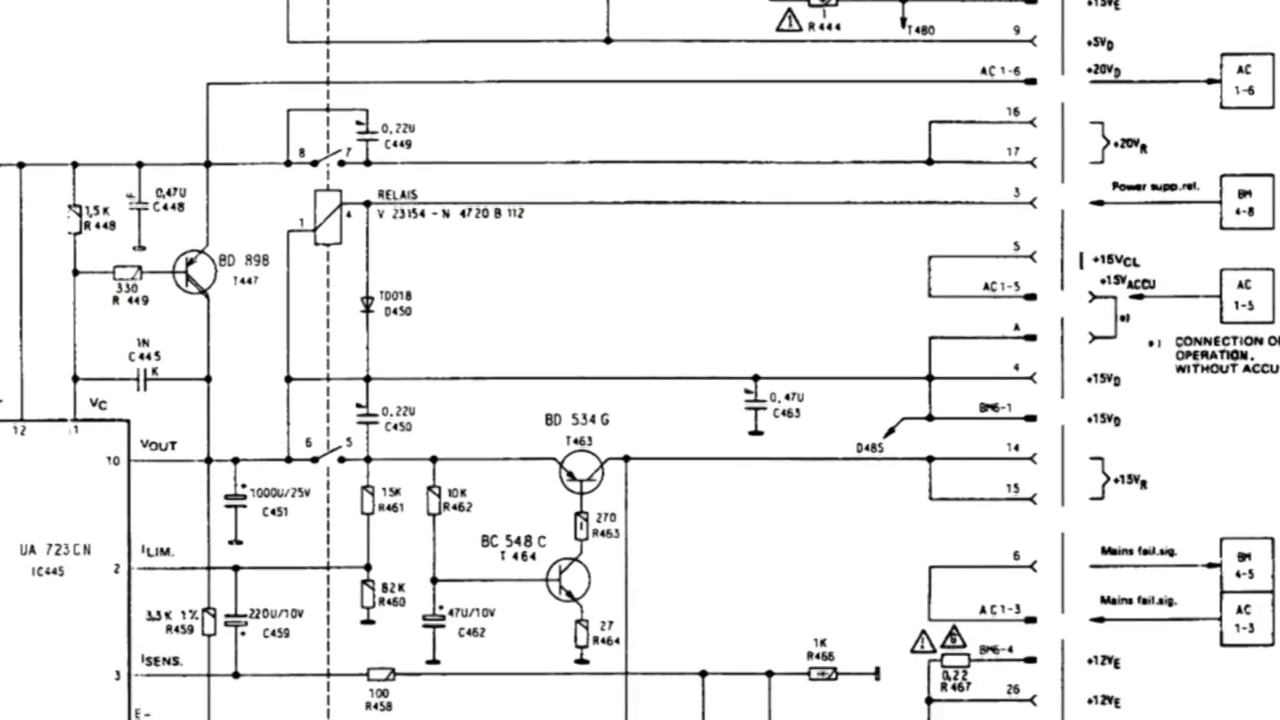
scroll(down, 3)
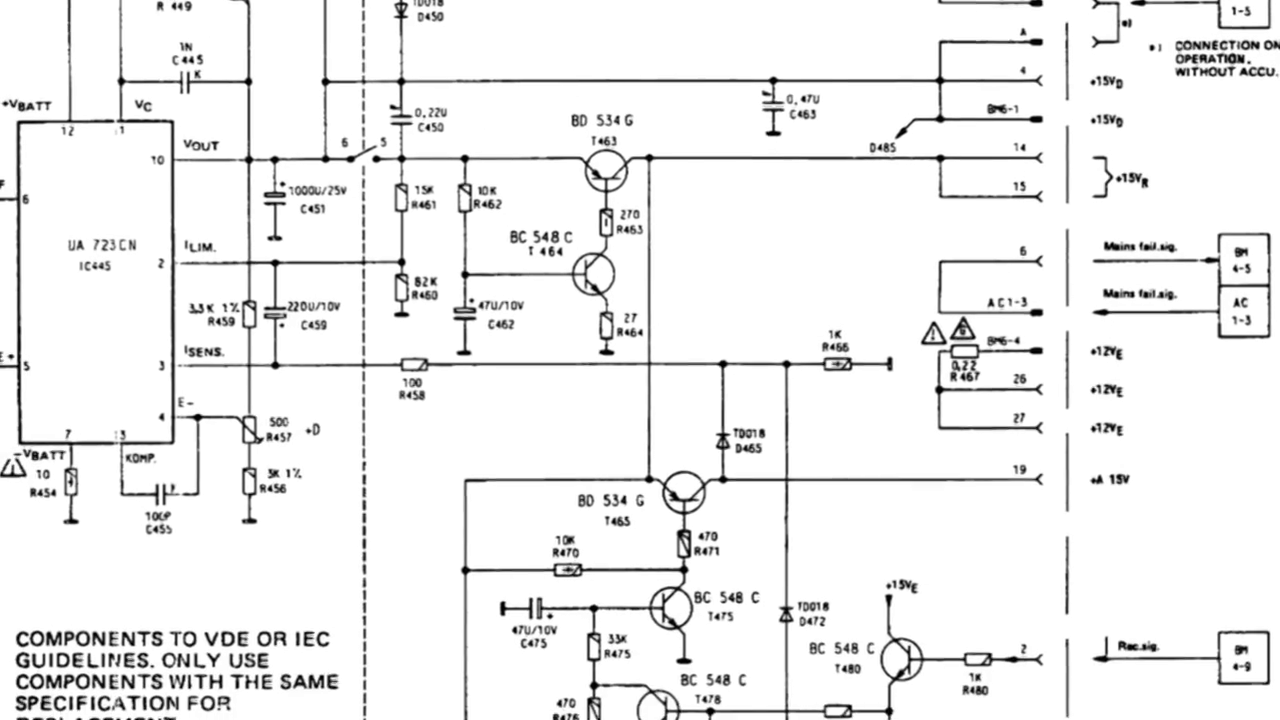
scroll(down, 3)
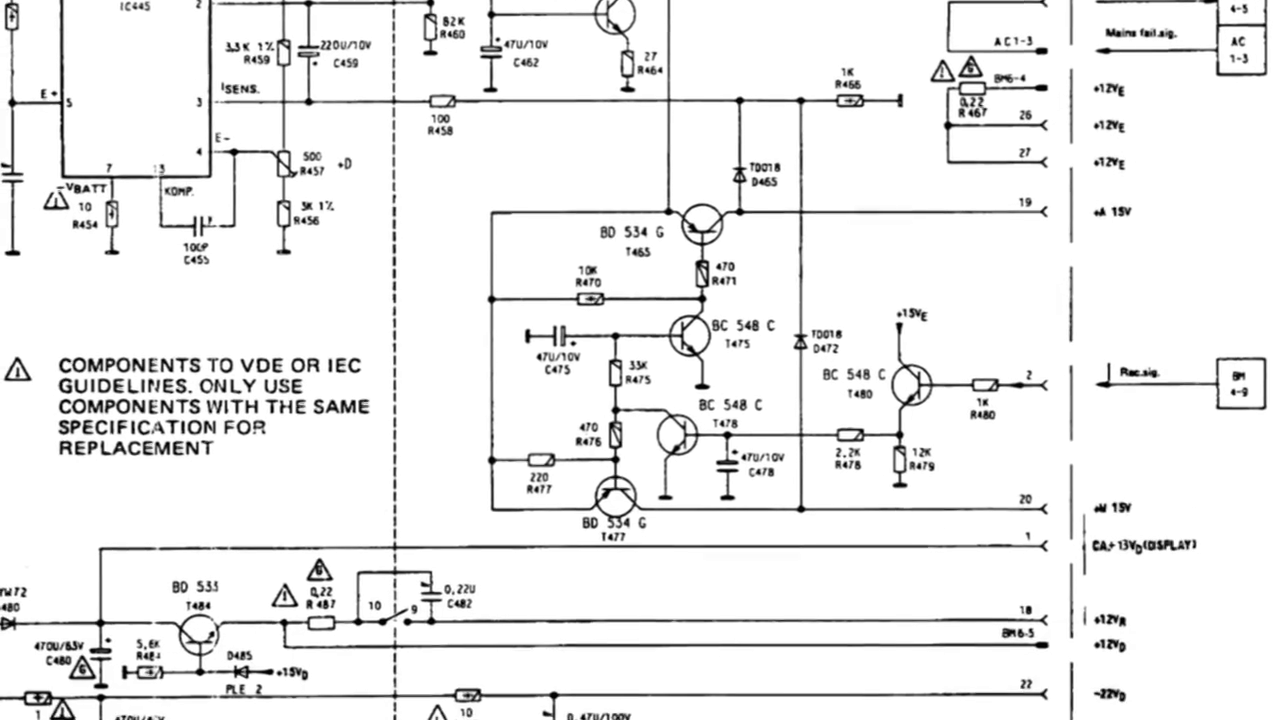
scroll(down, 3)
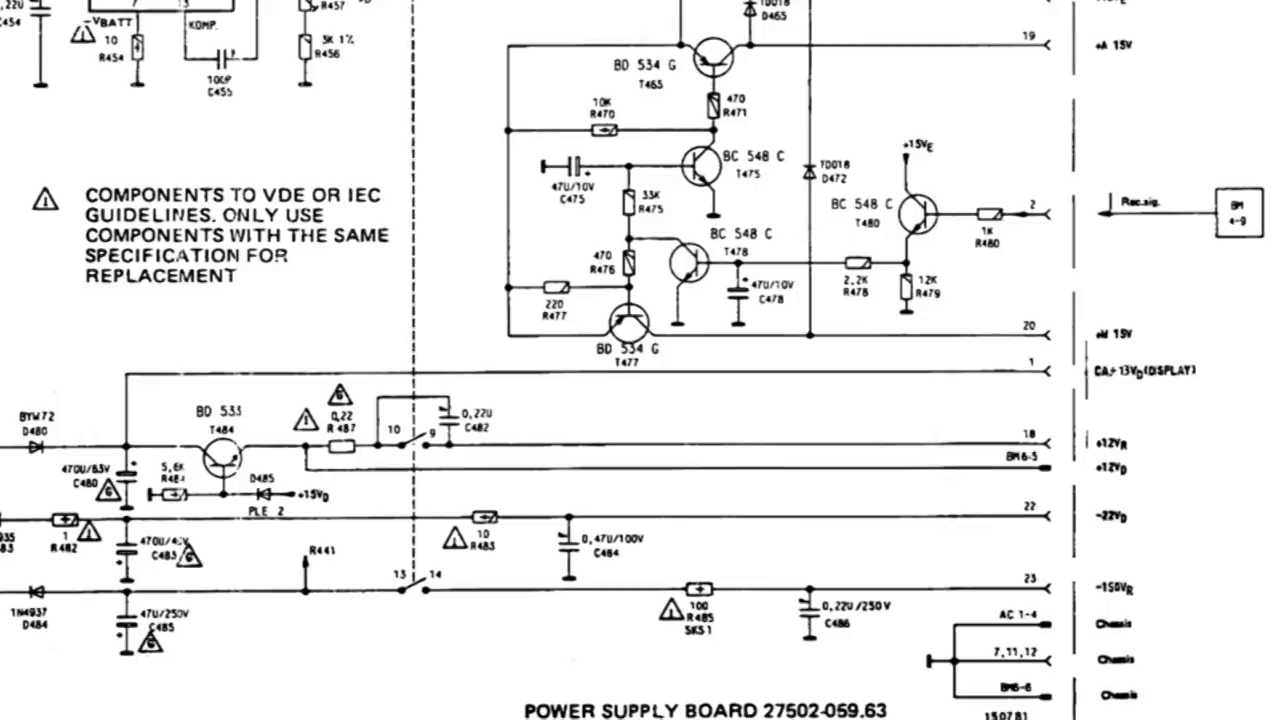